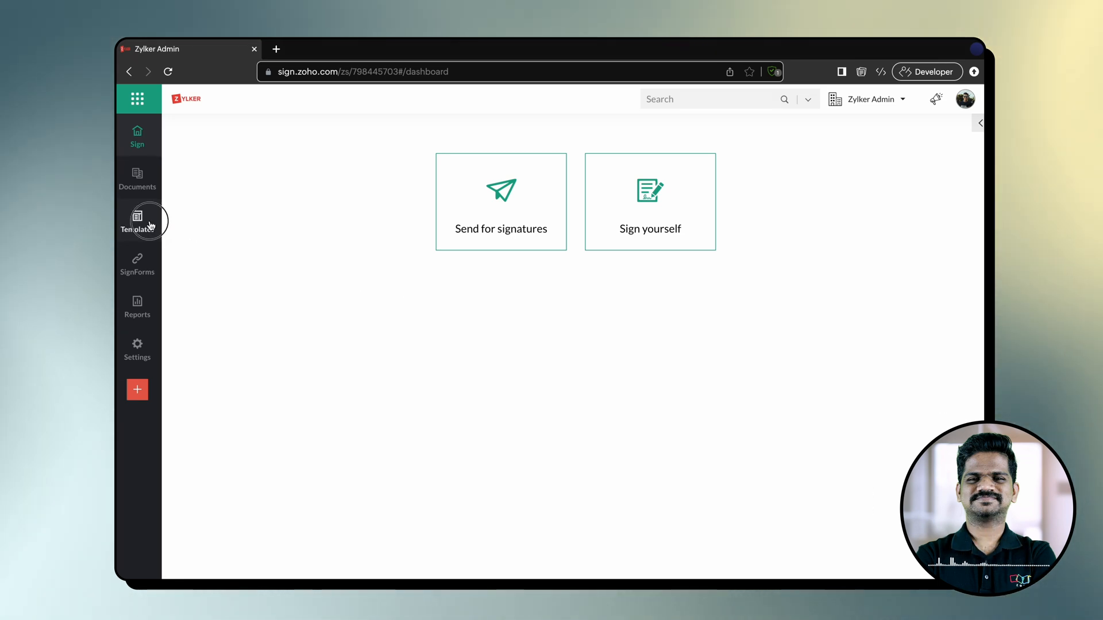
Start a new template by uploading Sample social media policy.pdf from the computer
{"action": "left_click", "coordinate": [137, 220]}
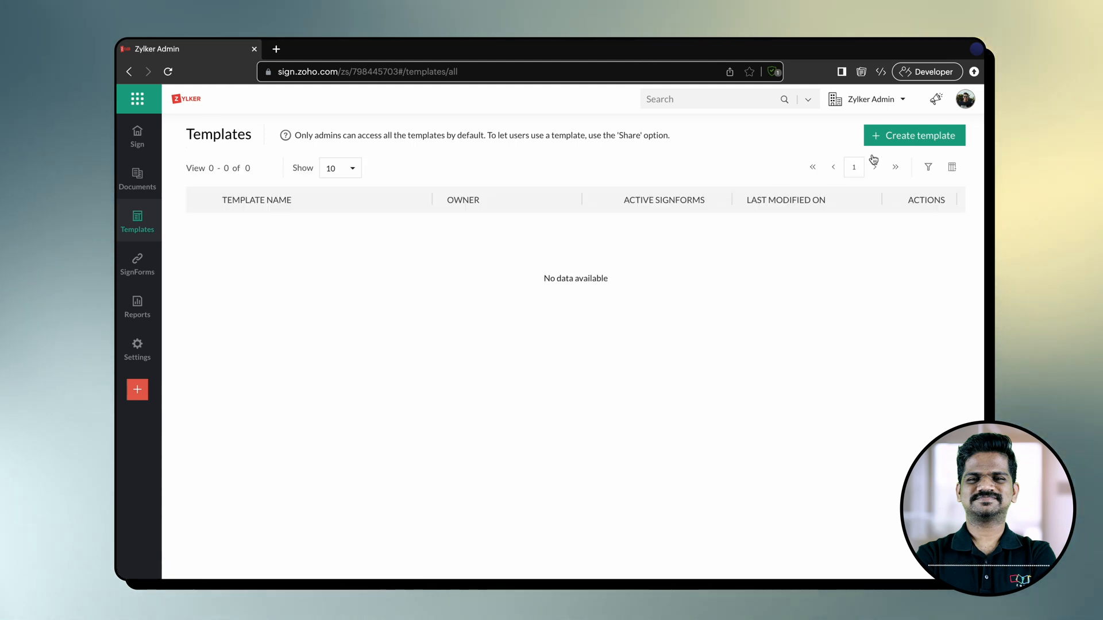
{"action": "left_click", "coordinate": [914, 135]}
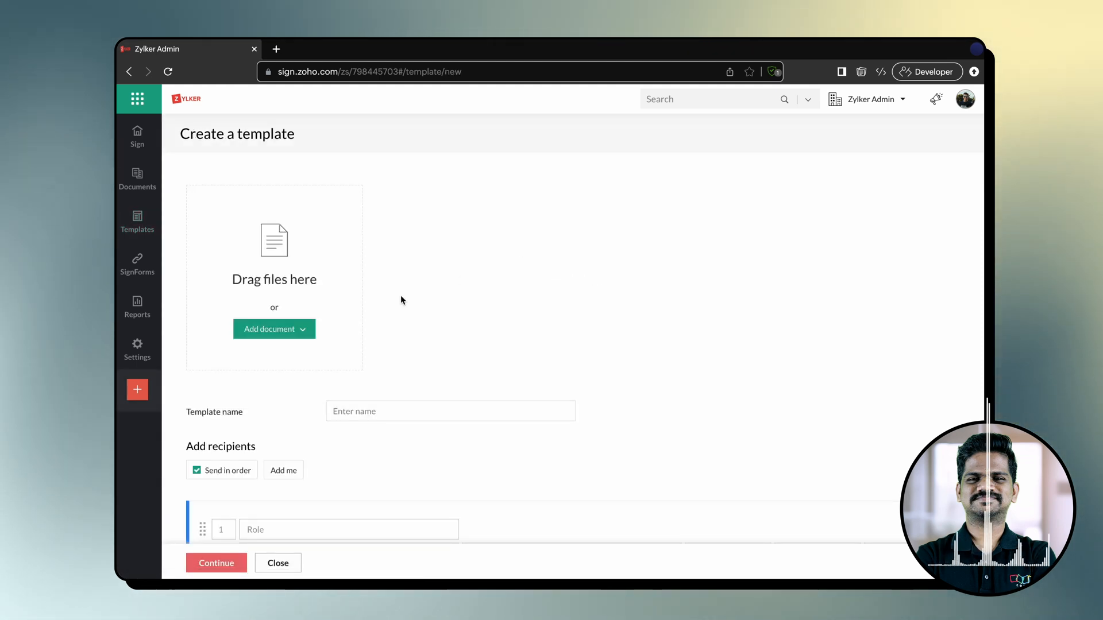
{"action": "left_click", "coordinate": [273, 329]}
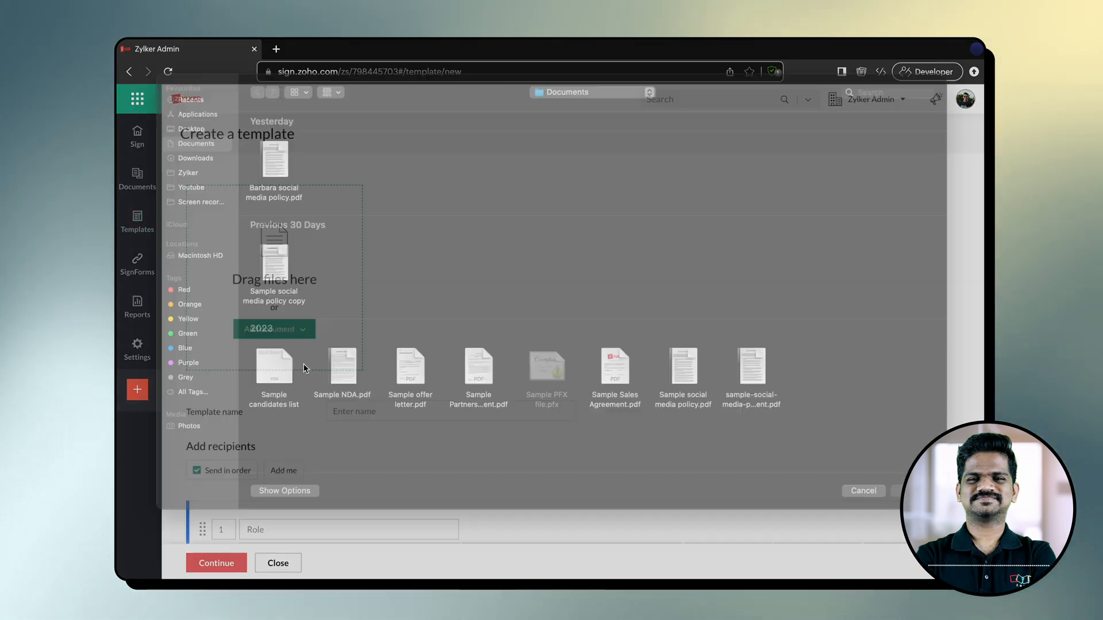
{"action": "left_click", "coordinate": [682, 370]}
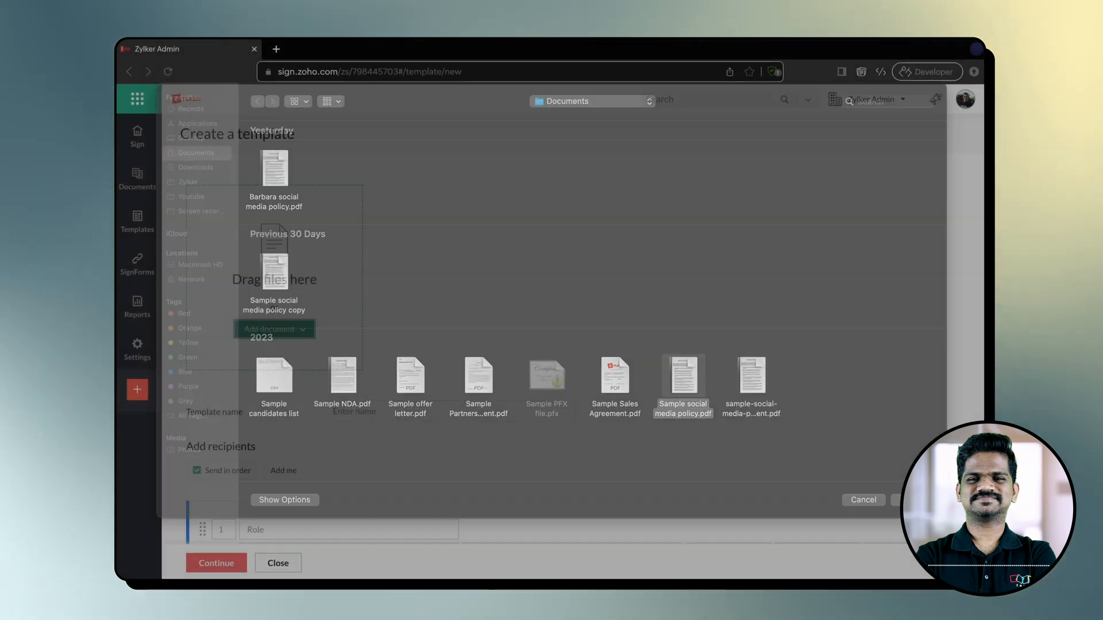
{"action": "left_click", "coordinate": [682, 378]}
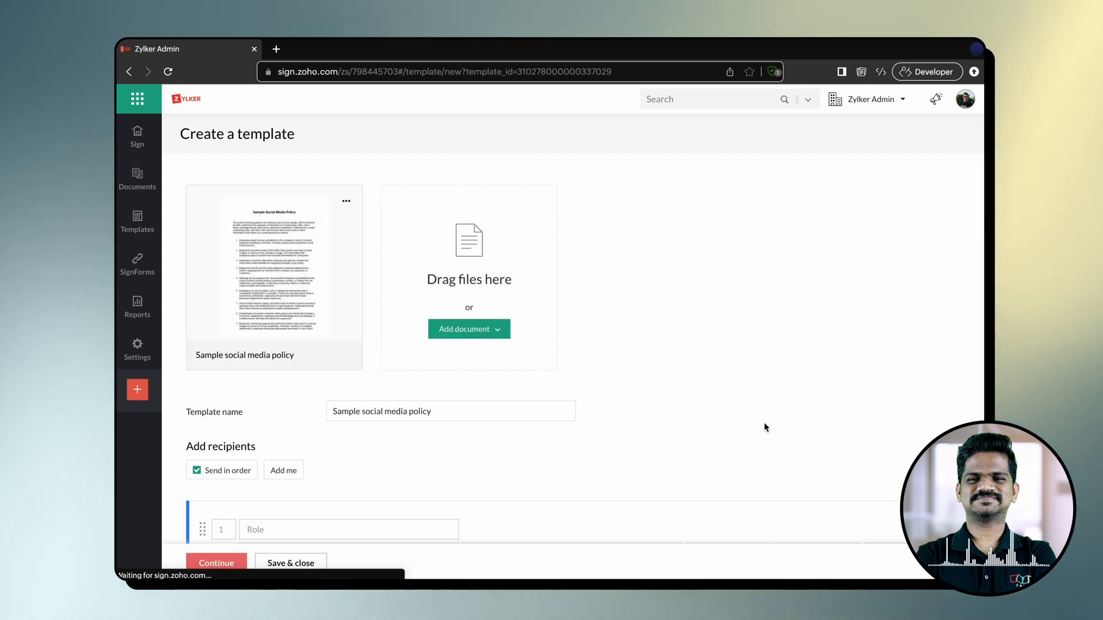
Name the first recipient's role 'Employee' and continue to the field editor
{"action": "scroll", "scroll_direction": "down", "scroll_amount": 3}
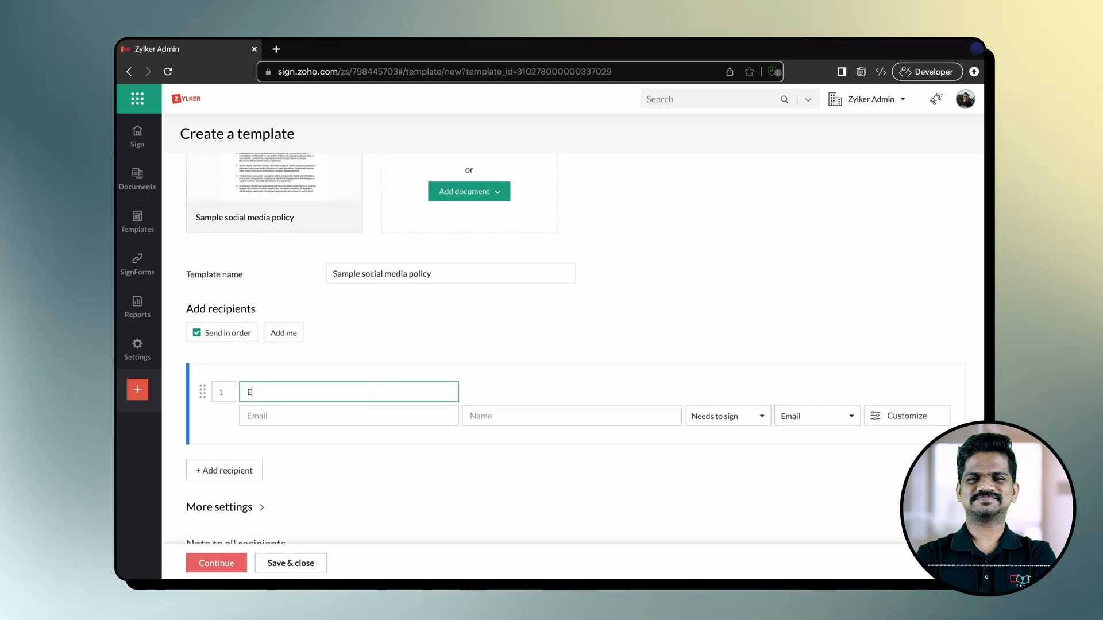
{"action": "type", "text": "mployee"}
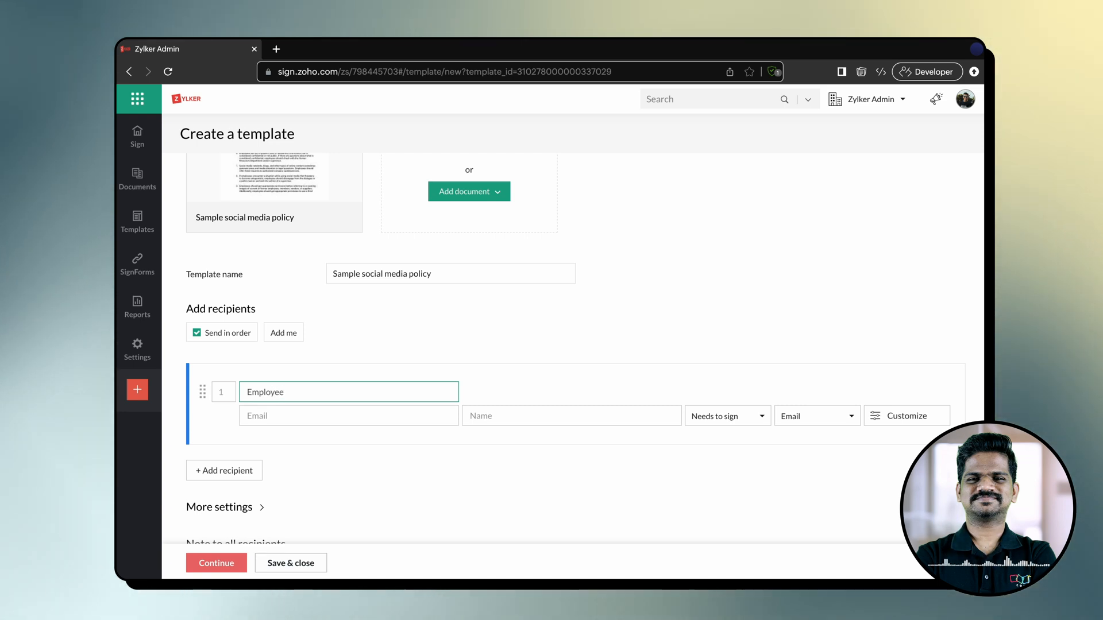
{"action": "scroll", "scroll_direction": "down", "scroll_amount": 3}
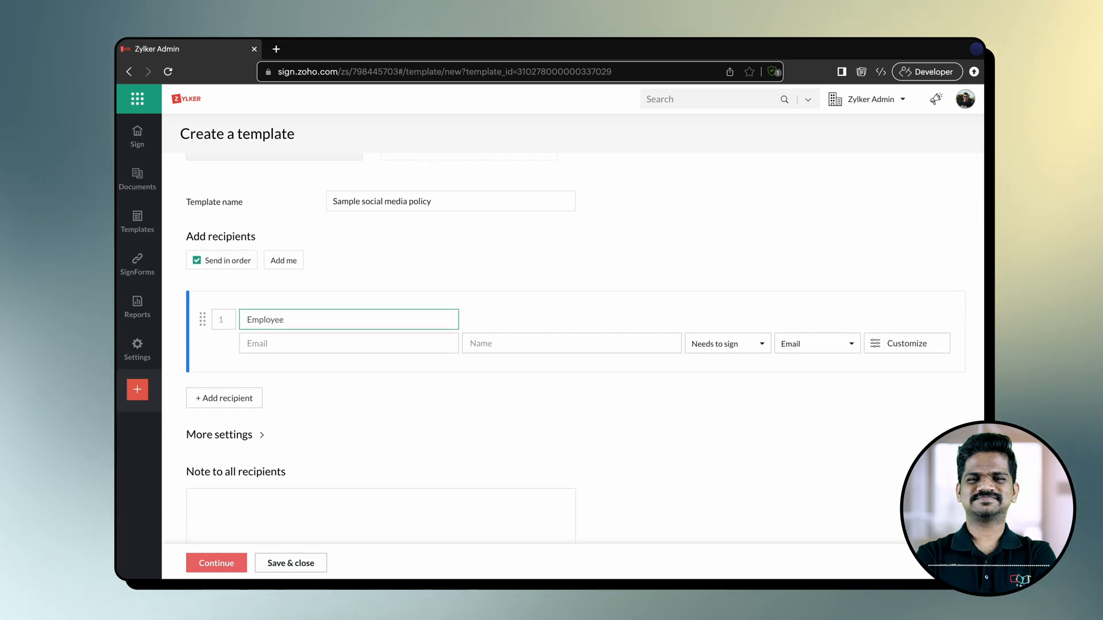
{"action": "scroll", "scroll_direction": "down", "scroll_amount": 3}
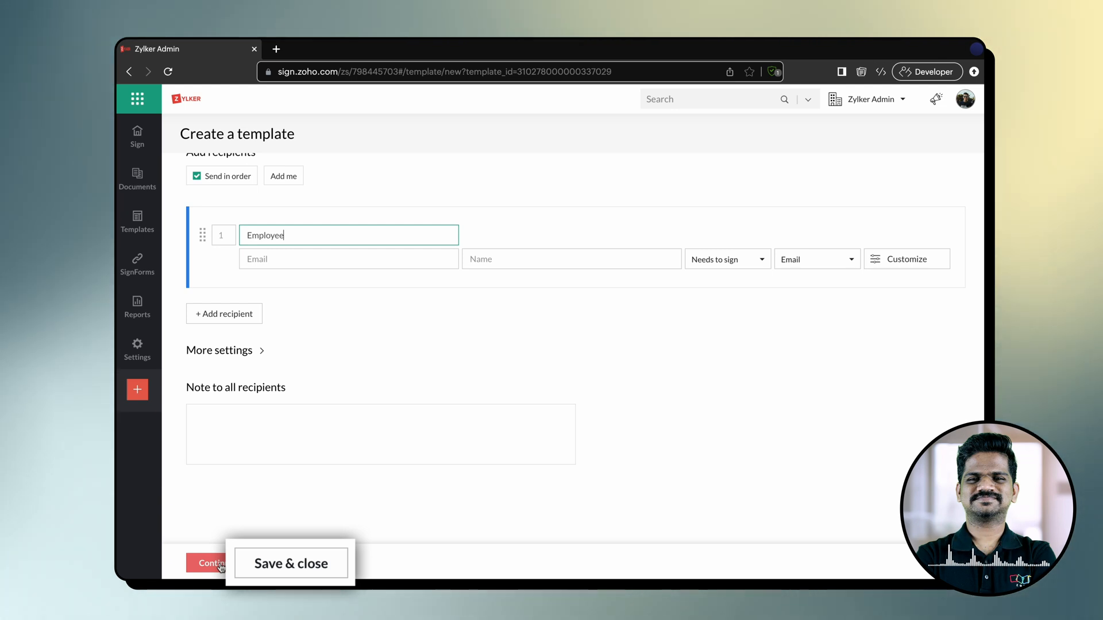
{"action": "left_click", "coordinate": [213, 563]}
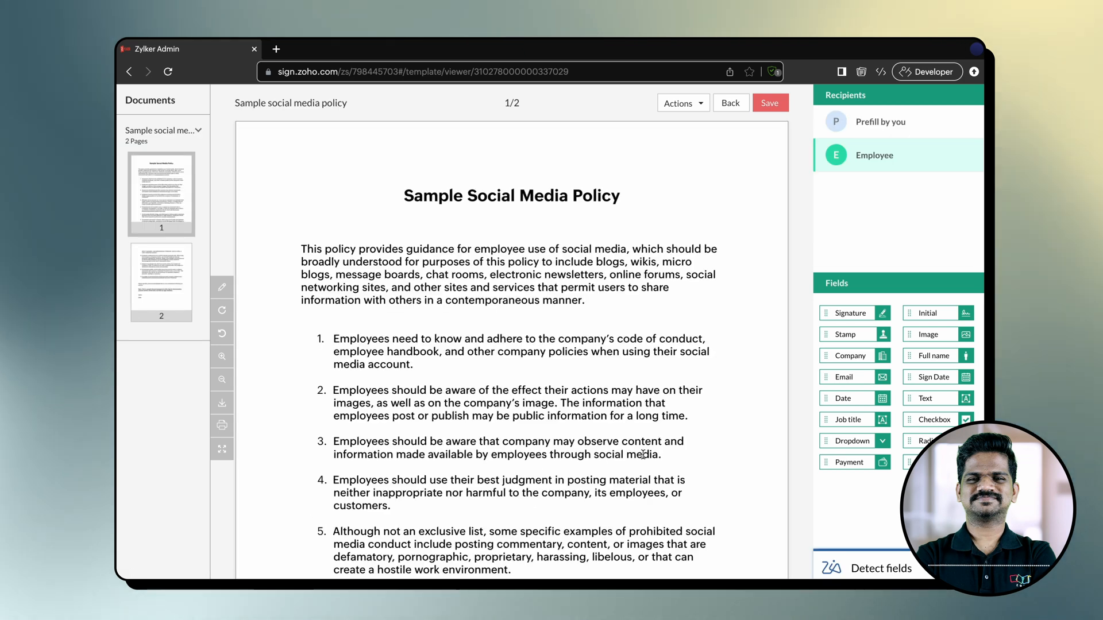
Place the Employee's Full name, Sign Date and Signature fields on page 2
{"action": "scroll", "scroll_direction": "down", "scroll_amount": 3}
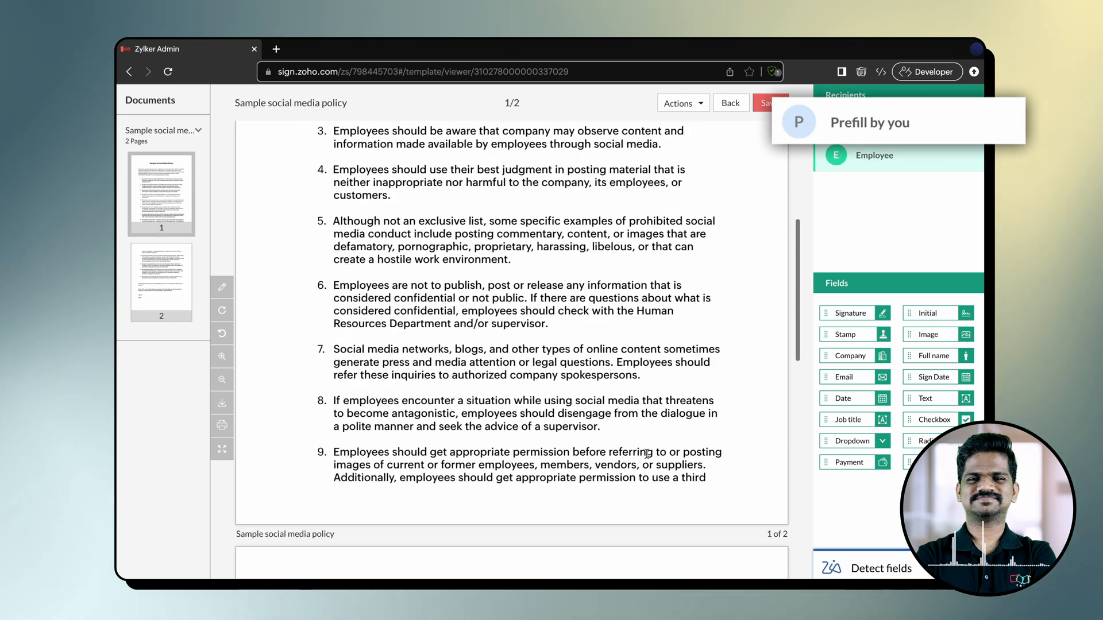
{"action": "scroll", "scroll_direction": "down", "scroll_amount": 3}
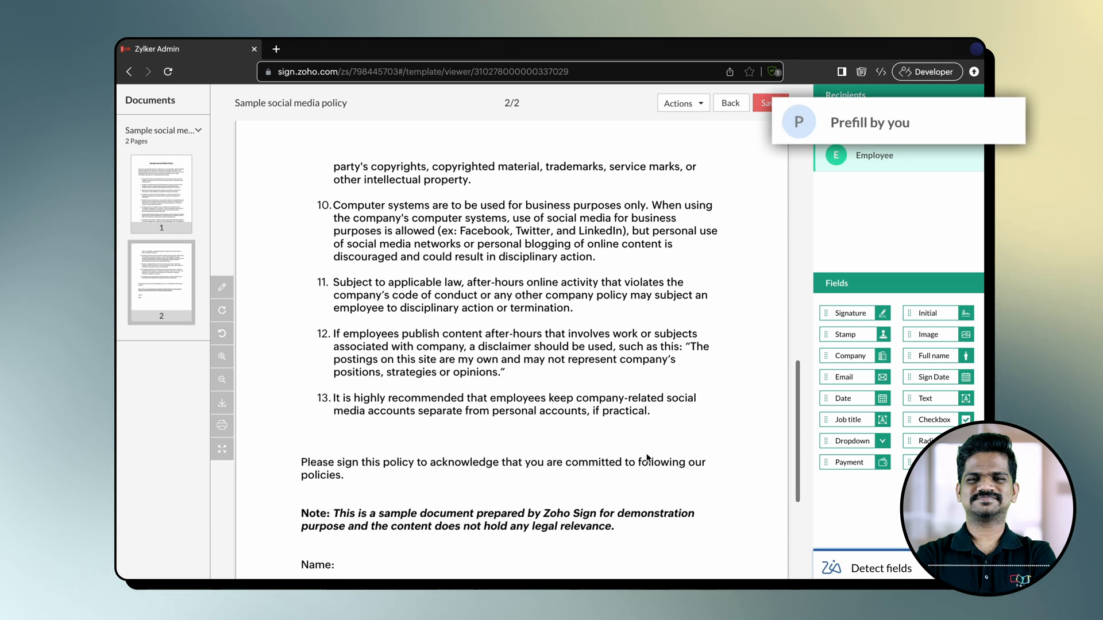
{"action": "scroll", "scroll_direction": "down", "scroll_amount": 3}
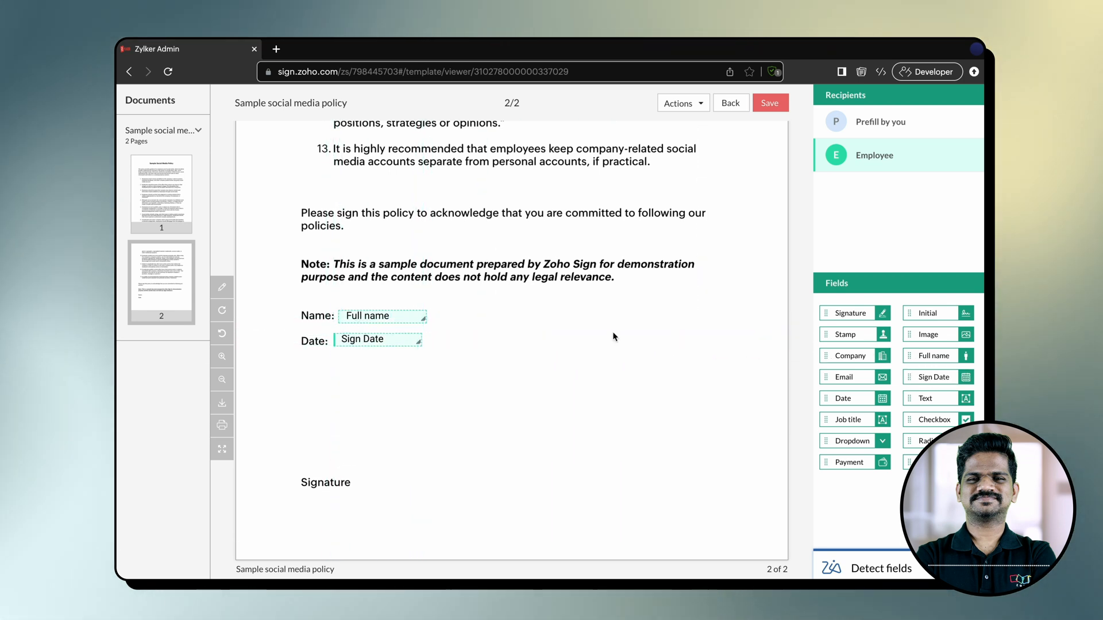
{"action": "left_click", "coordinate": [323, 440]}
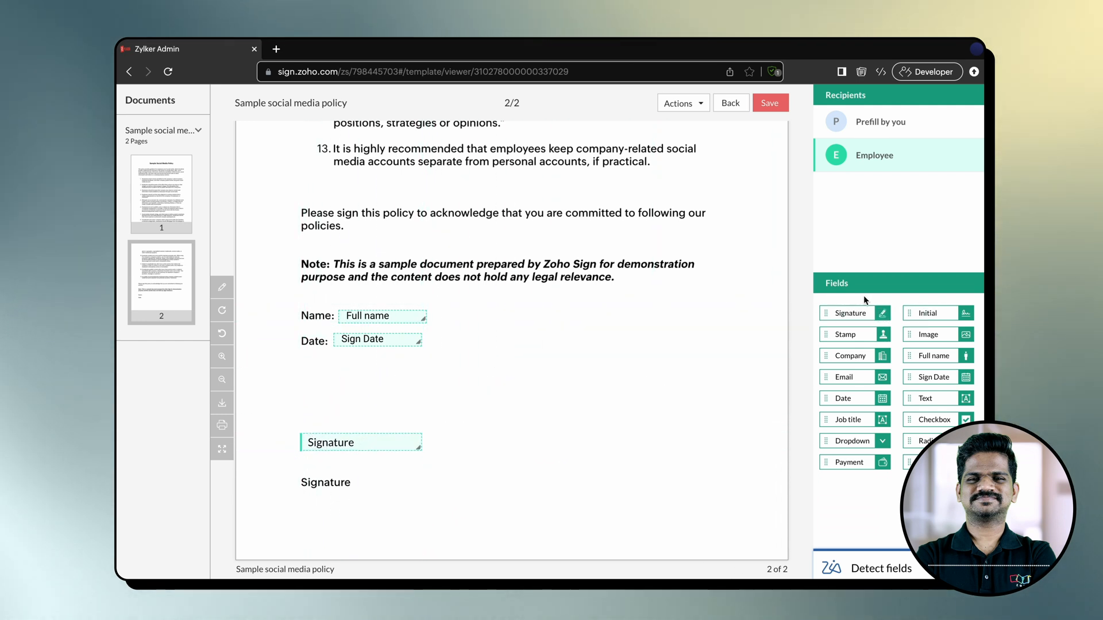
Add prefill Sign Date and Signature fields and save the template
{"action": "left_click", "coordinate": [880, 122]}
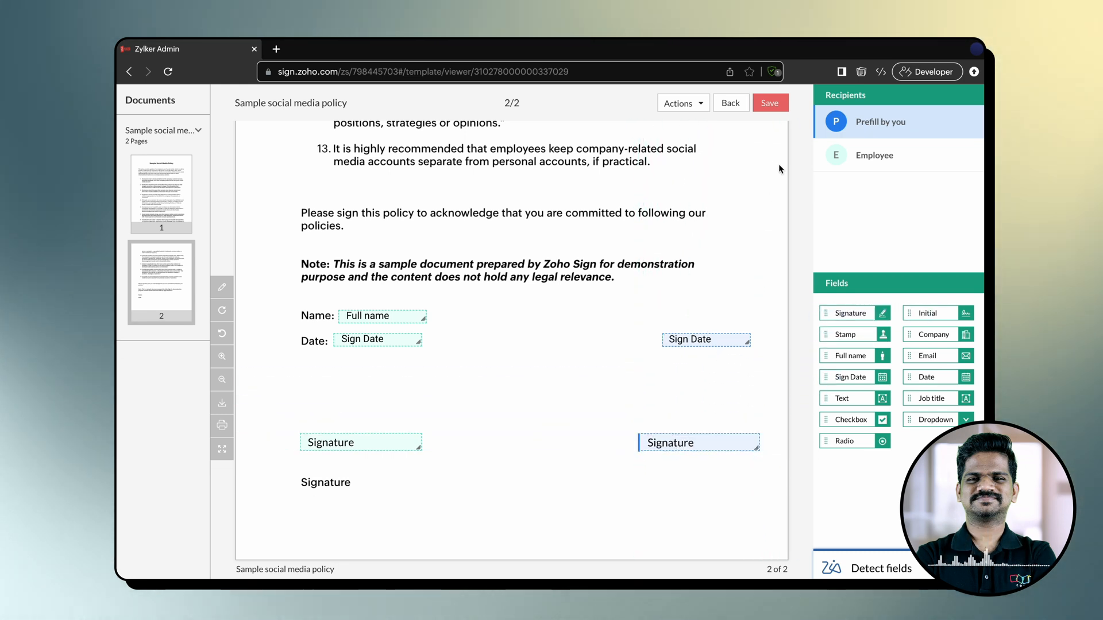
{"action": "left_click", "coordinate": [770, 103]}
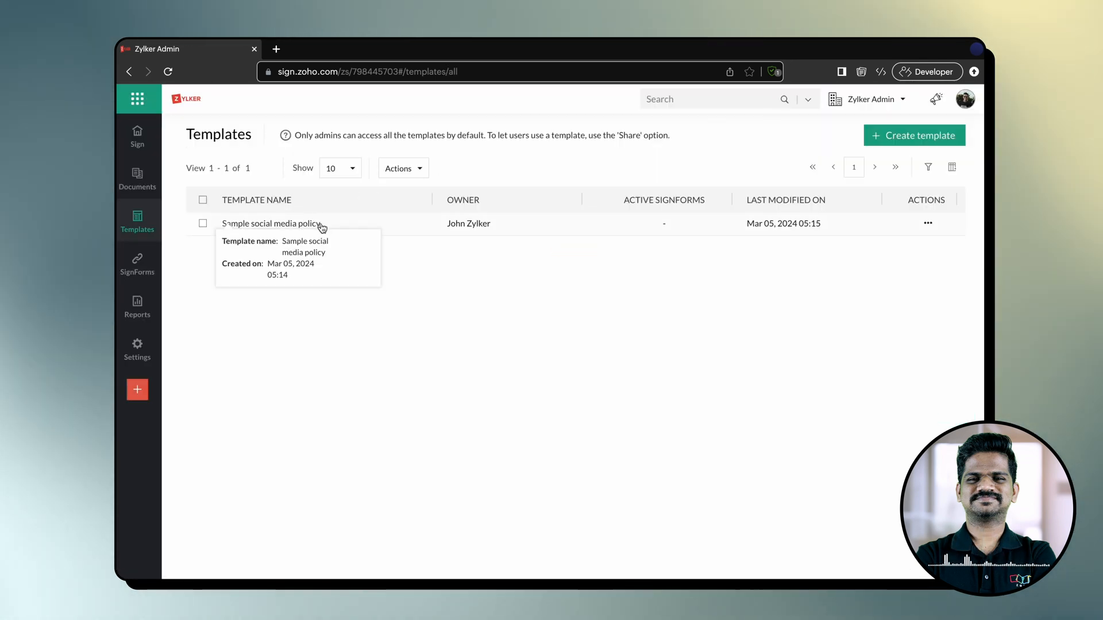
Open the Sample social media policy template from the Templates list to use it
{"action": "left_click", "coordinate": [135, 135]}
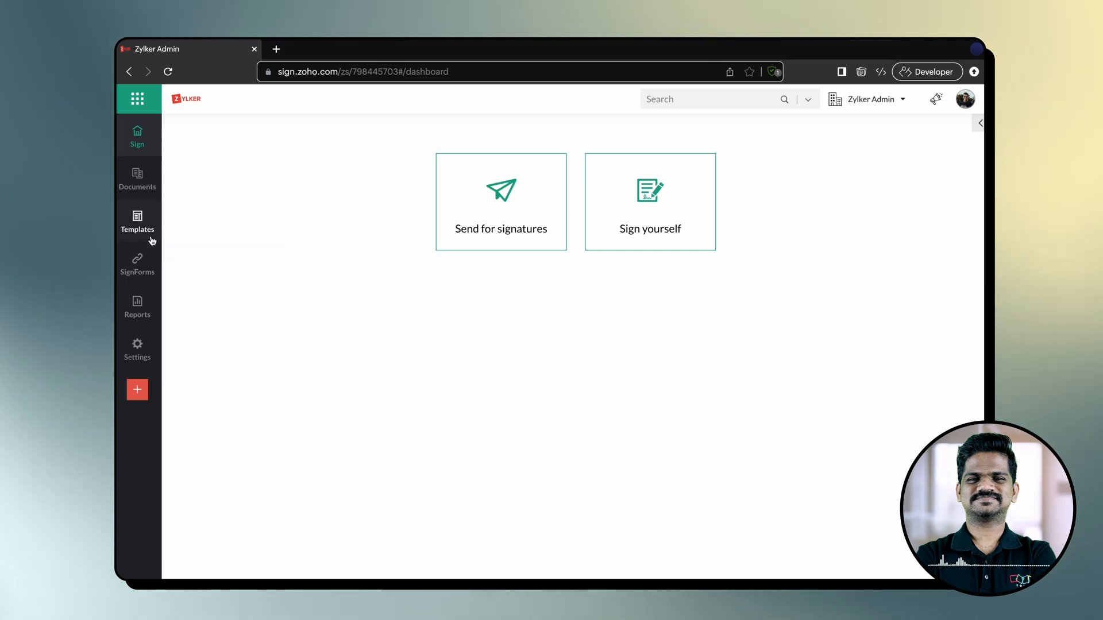
{"action": "left_click", "coordinate": [138, 221]}
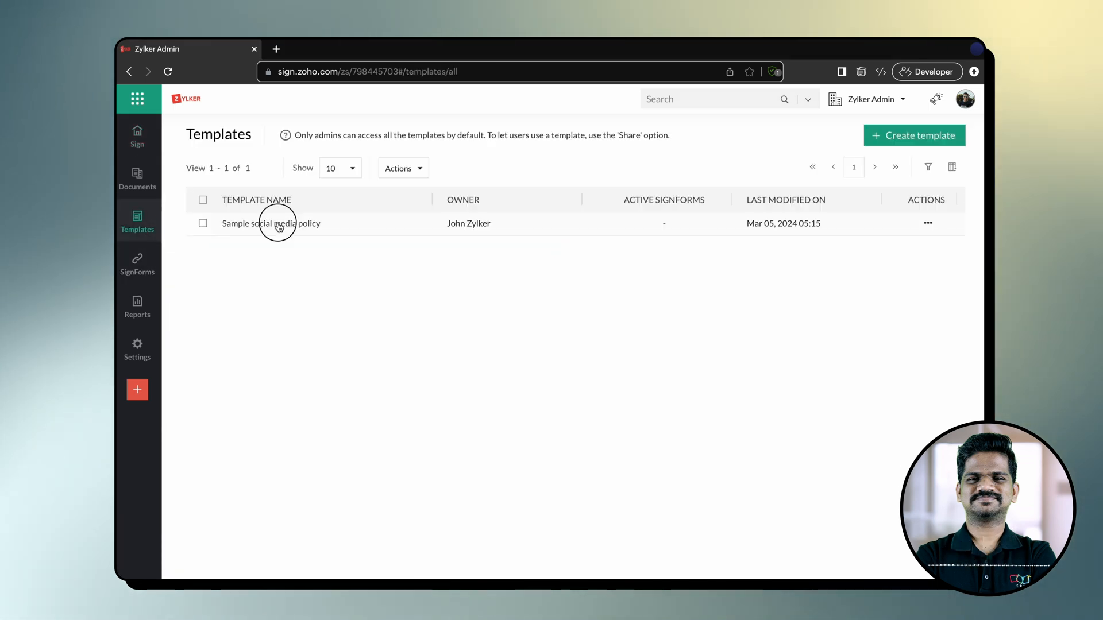
{"action": "left_click", "coordinate": [270, 223]}
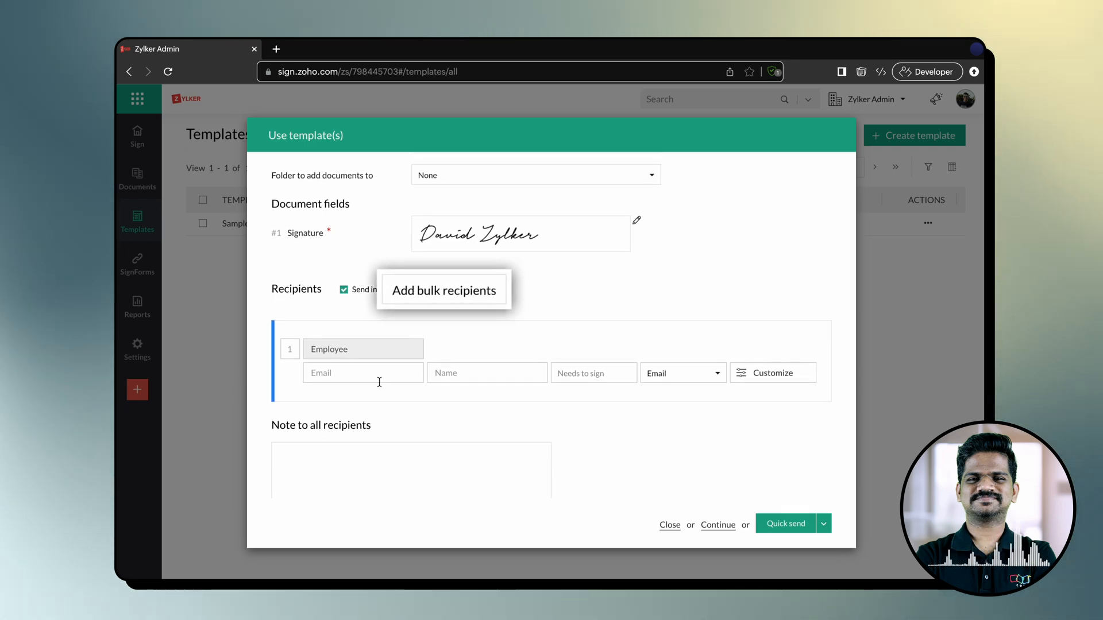
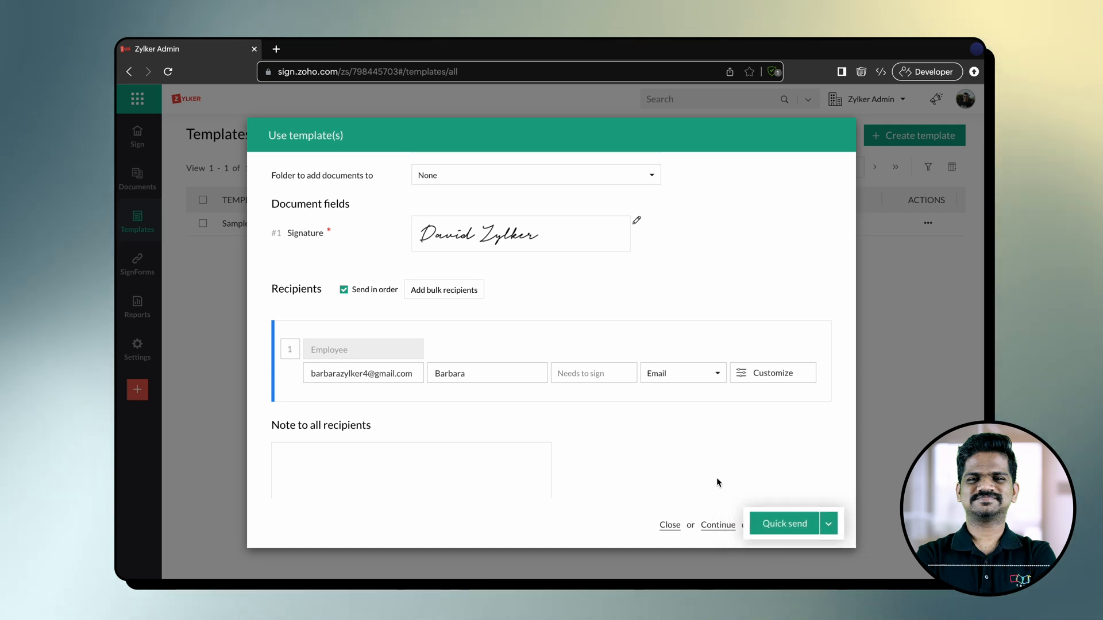
Enter Barbara as the Employee recipient and continue through the document details
{"action": "left_click", "coordinate": [783, 524]}
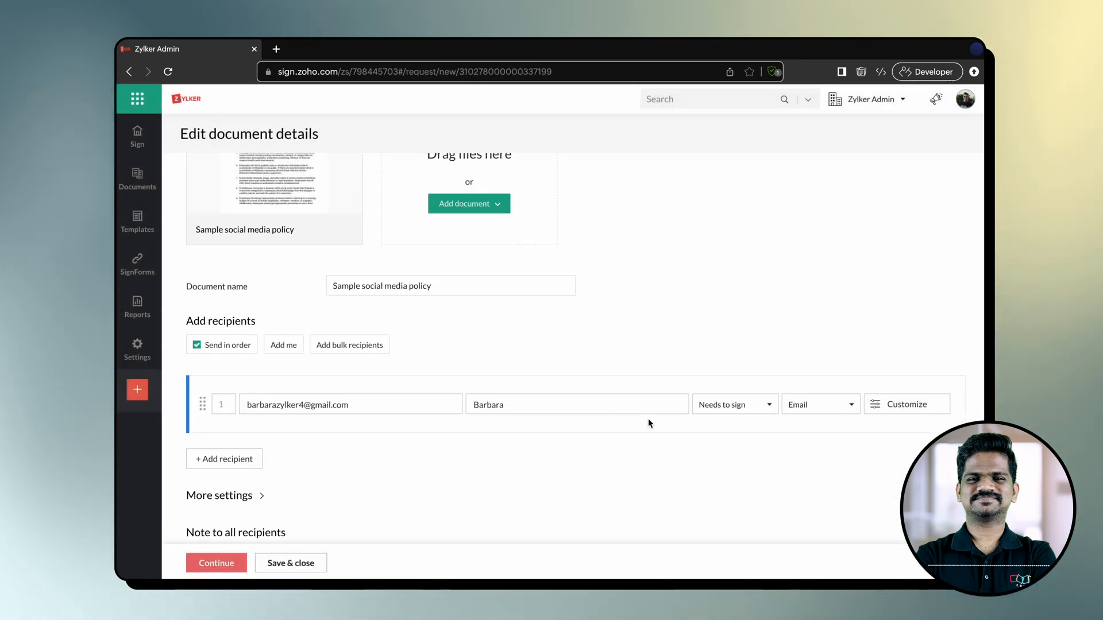
{"action": "scroll", "scroll_direction": "down", "scroll_amount": 3}
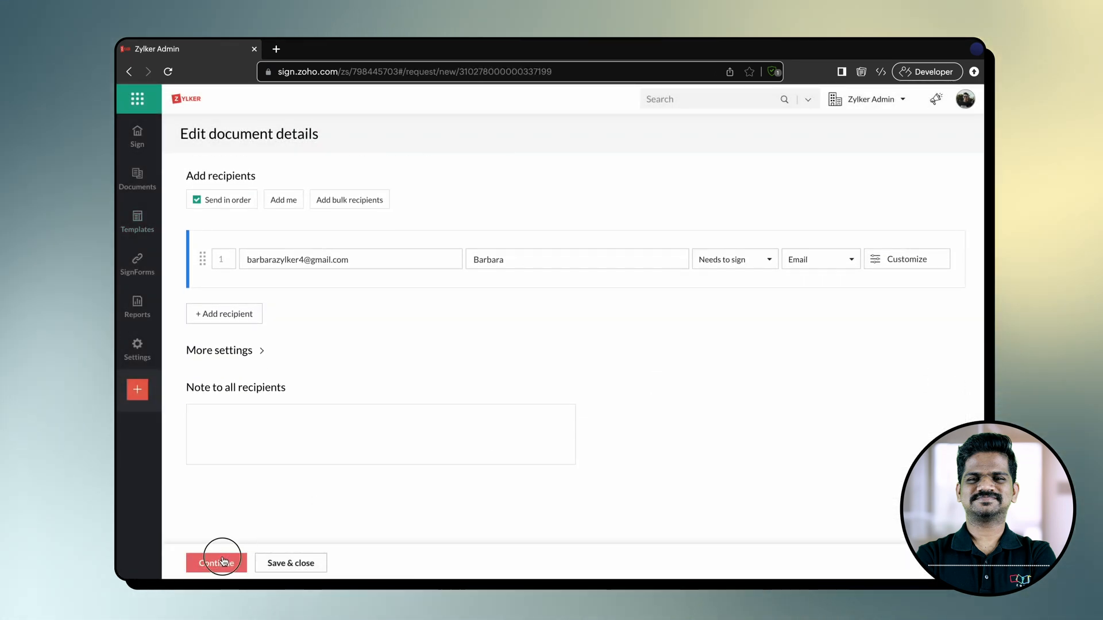
{"action": "left_click", "coordinate": [216, 563]}
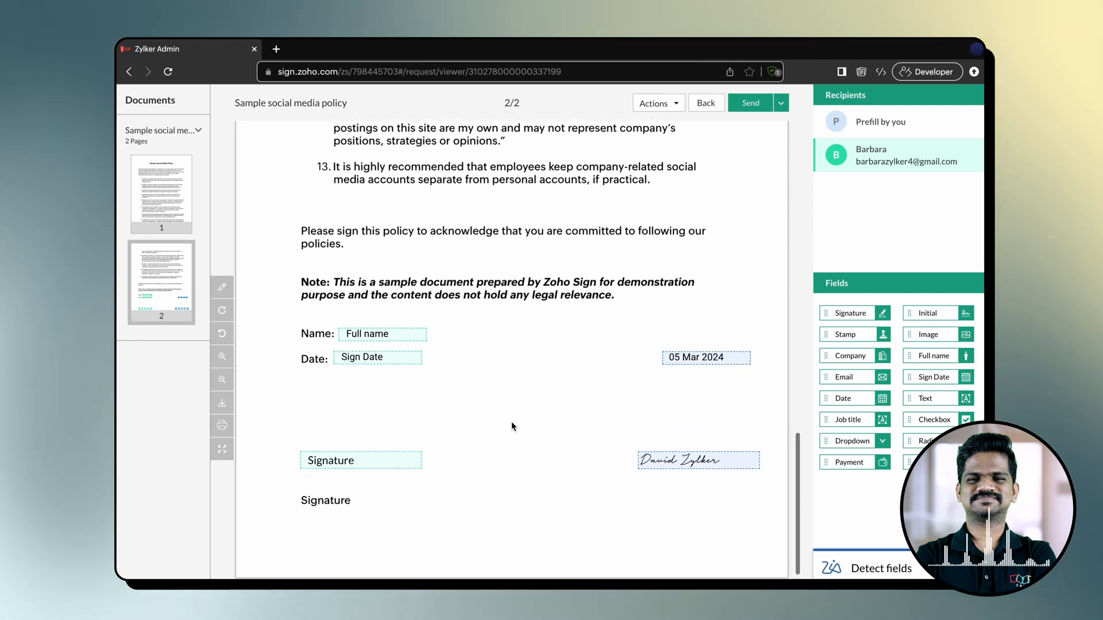
Send the policy signature request to Barbara
{"action": "scroll", "scroll_direction": "down", "scroll_amount": 3}
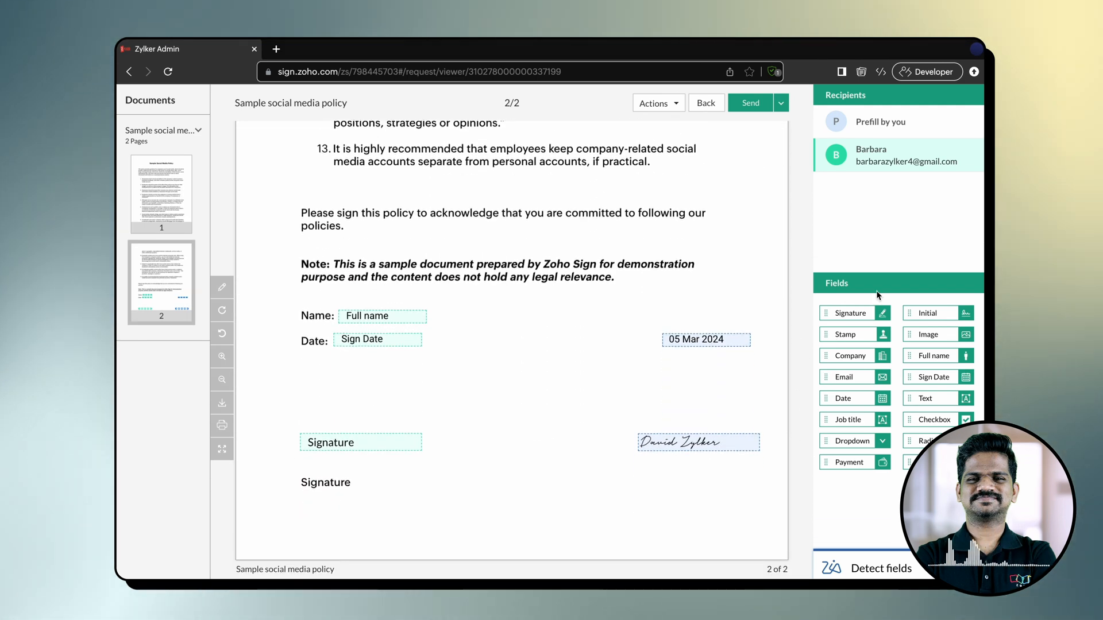
{"action": "mouse_move", "coordinate": [871, 334]}
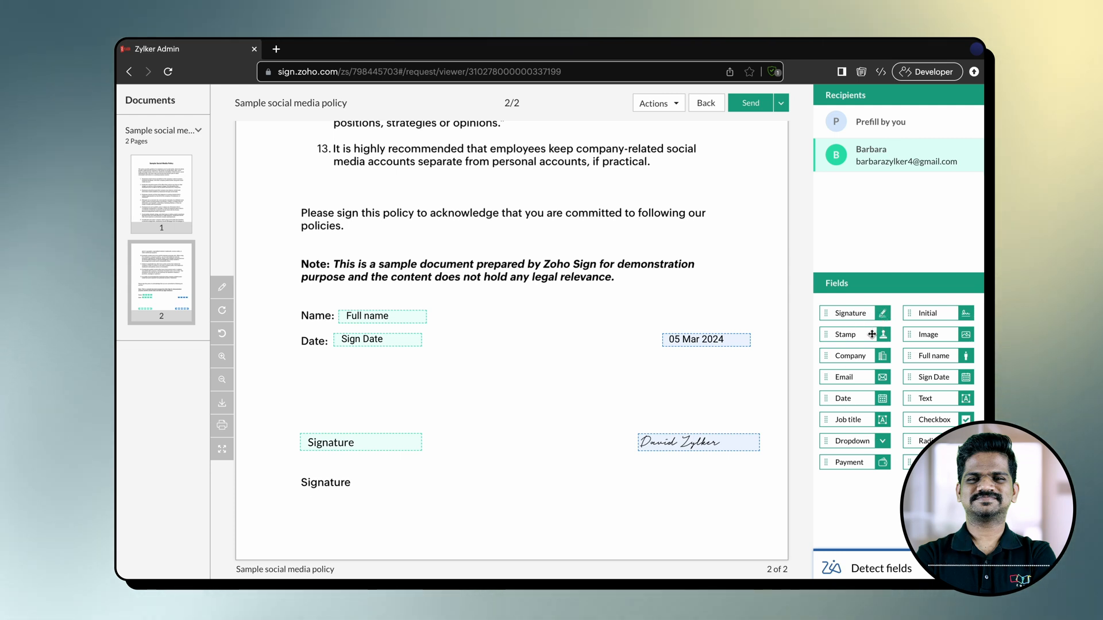
{"action": "left_click", "coordinate": [749, 103]}
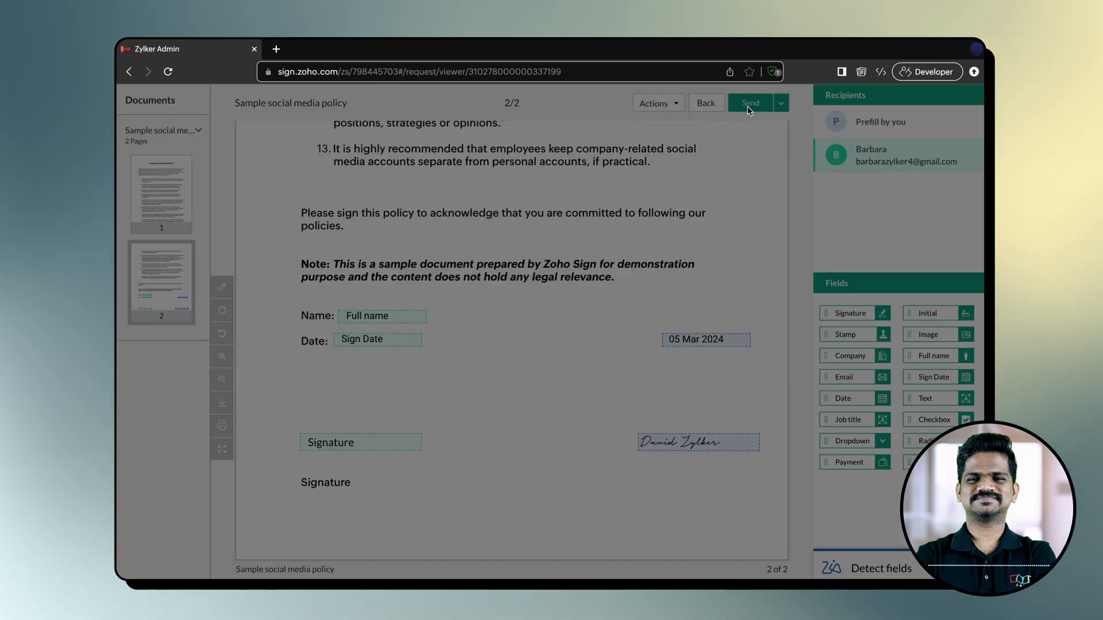
{"action": "left_click", "coordinate": [750, 103]}
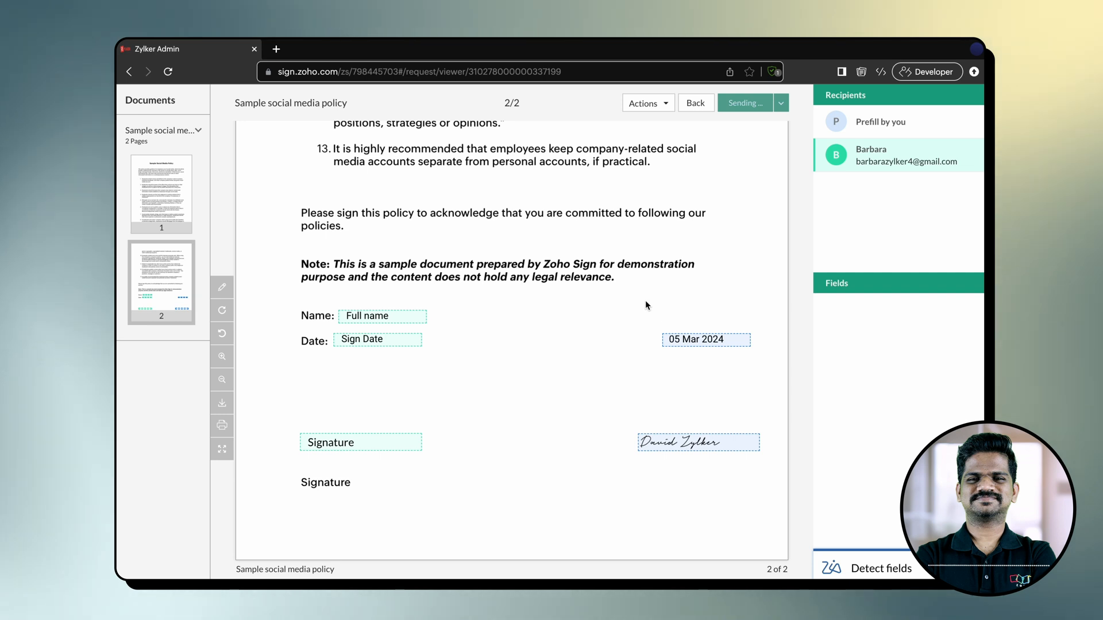